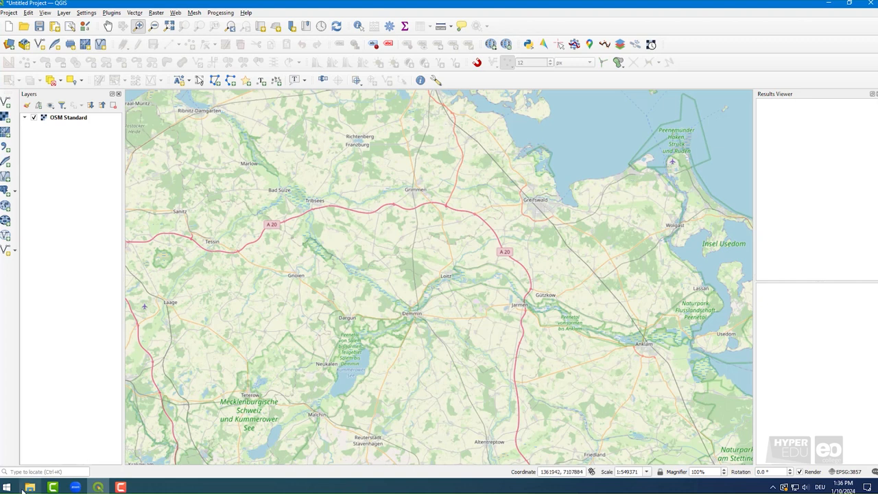
# Open the folder holding the hyperspectral files, then hide the file browser to return to QGIS.
pyautogui.click(30, 487)
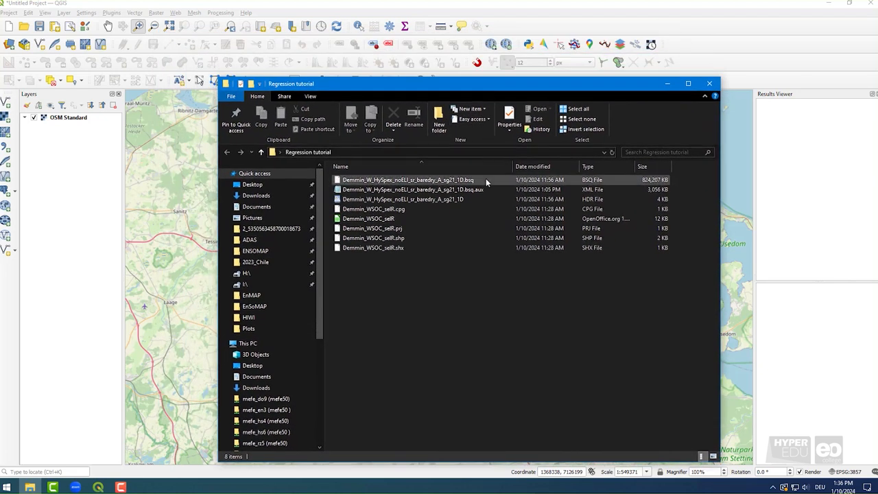
pyautogui.click(373, 238)
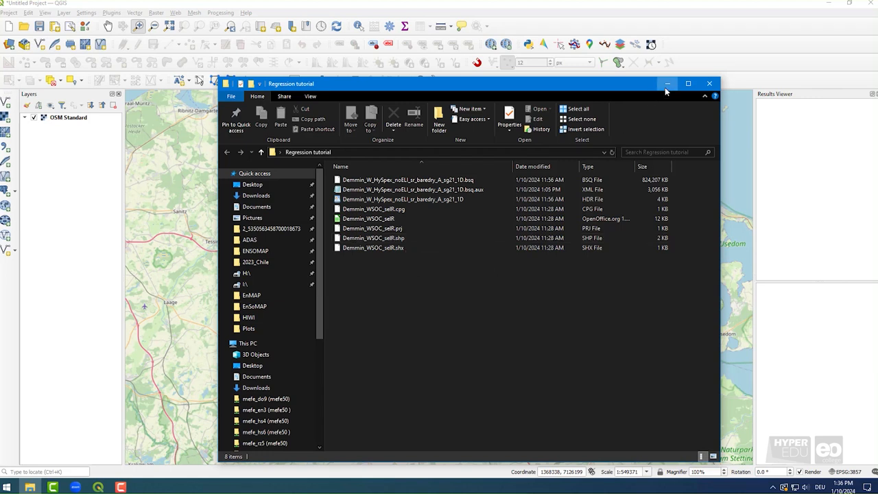
pyautogui.click(667, 83)
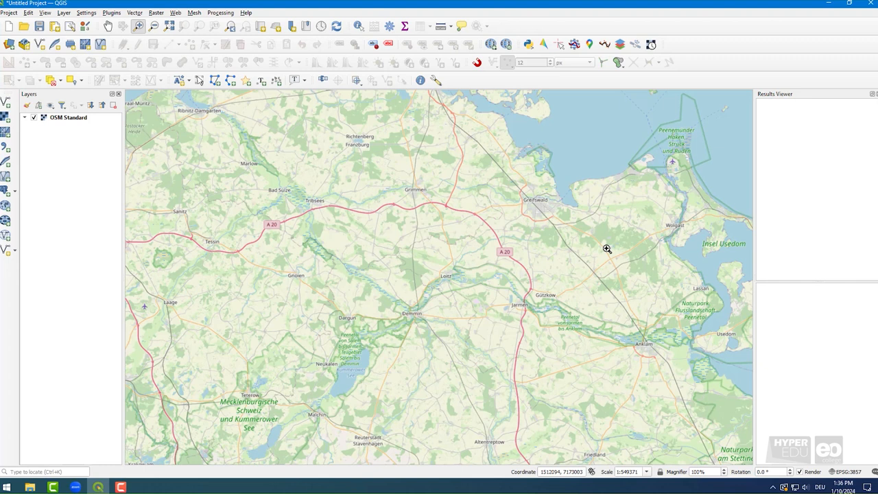
pyautogui.moveTo(628, 322)
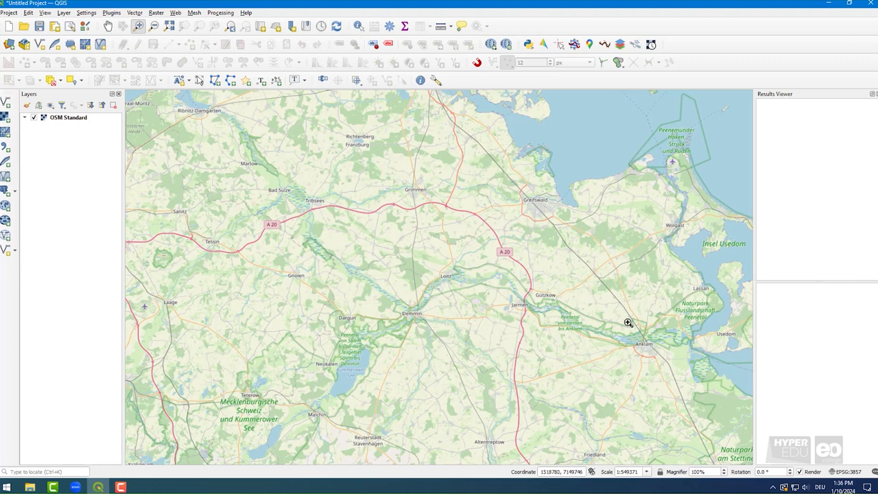
# Check the EnMAP-Box 3 plugin details in the Plugin Manager.
pyautogui.click(111, 12)
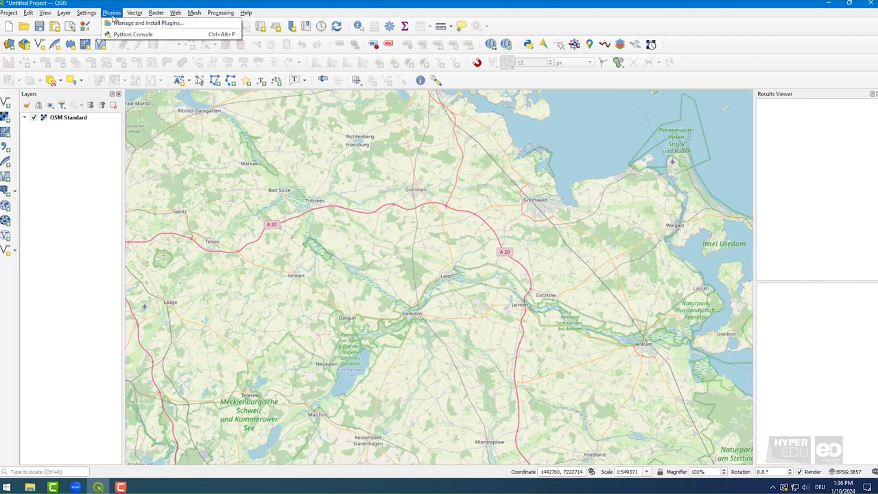
pyautogui.click(148, 23)
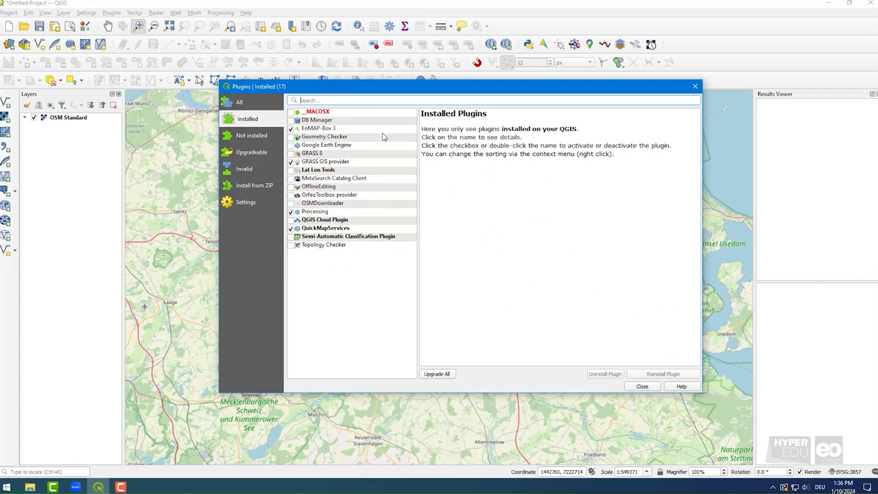
pyautogui.click(318, 129)
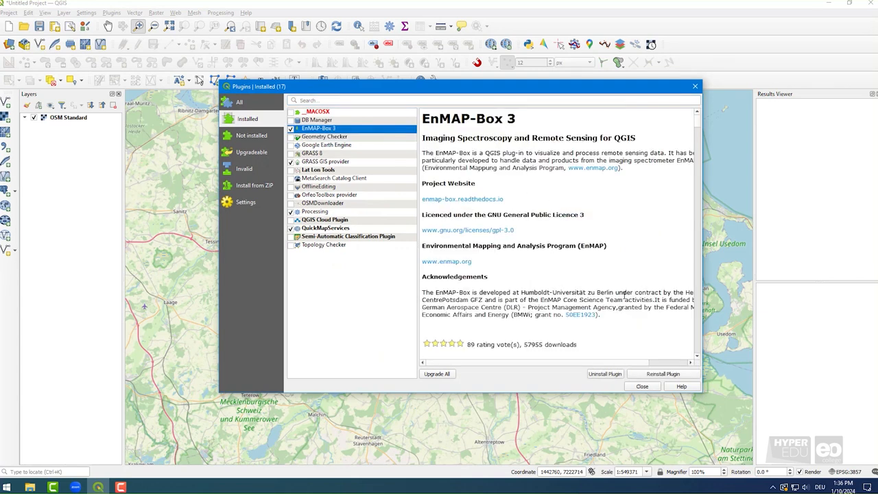
pyautogui.scroll(-3)
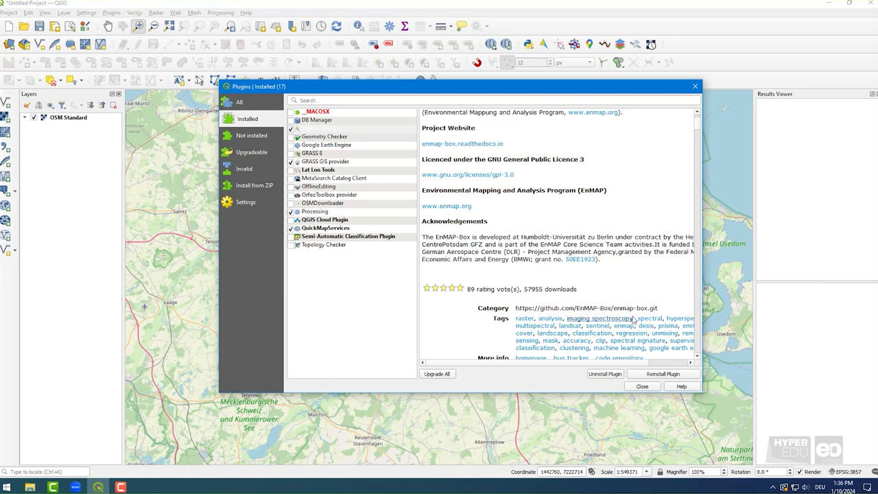
pyautogui.click(641, 387)
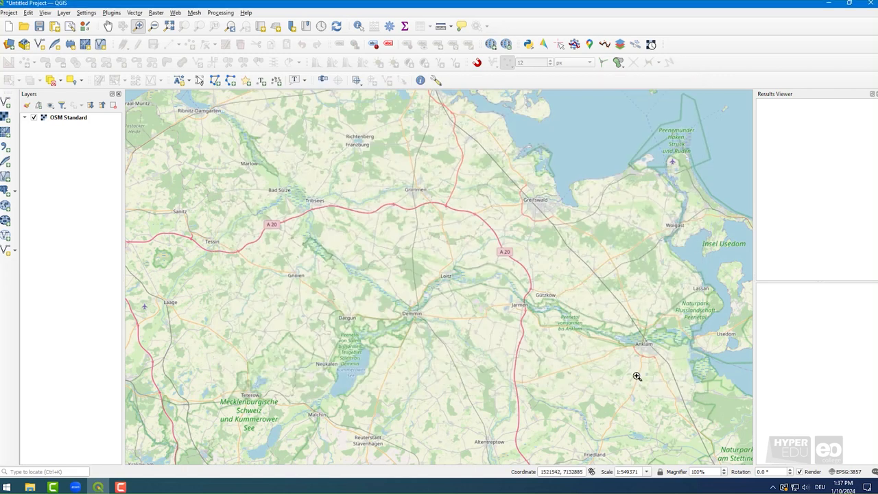
pyautogui.moveTo(621, 349)
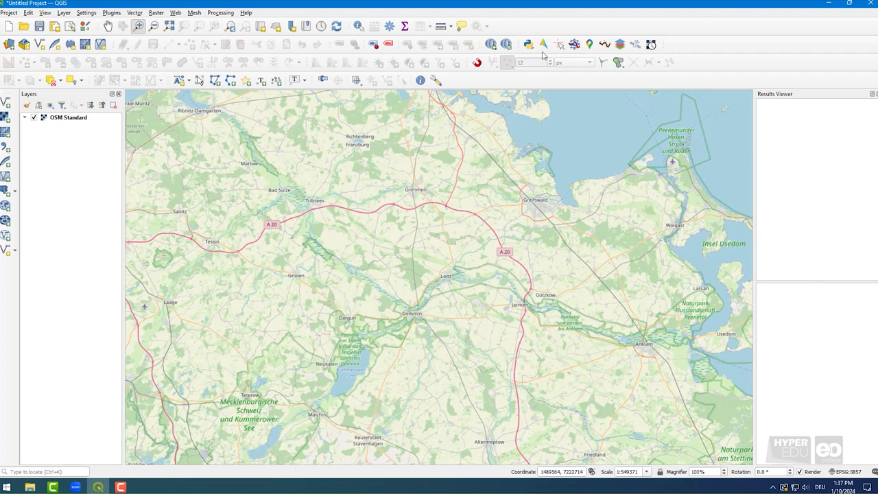
pyautogui.moveTo(544, 44)
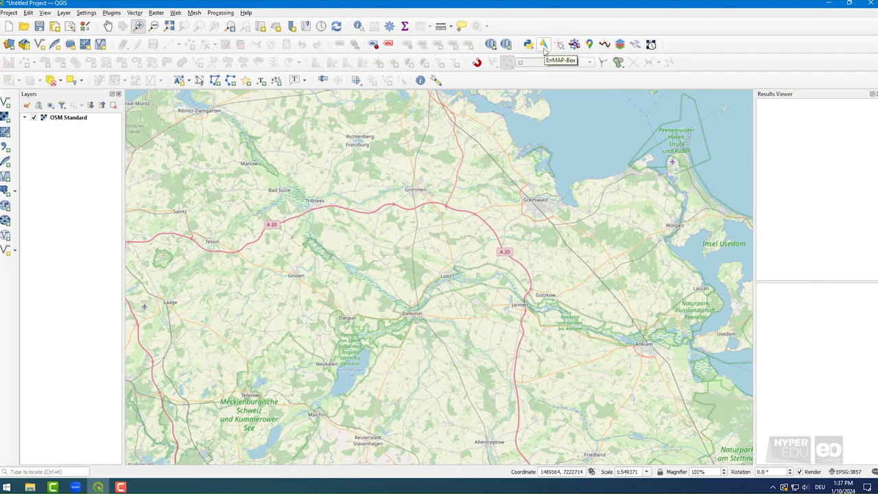
# Launch EnMAP-Box maximized and bring back the hyperspectral files folder.
pyautogui.click(542, 44)
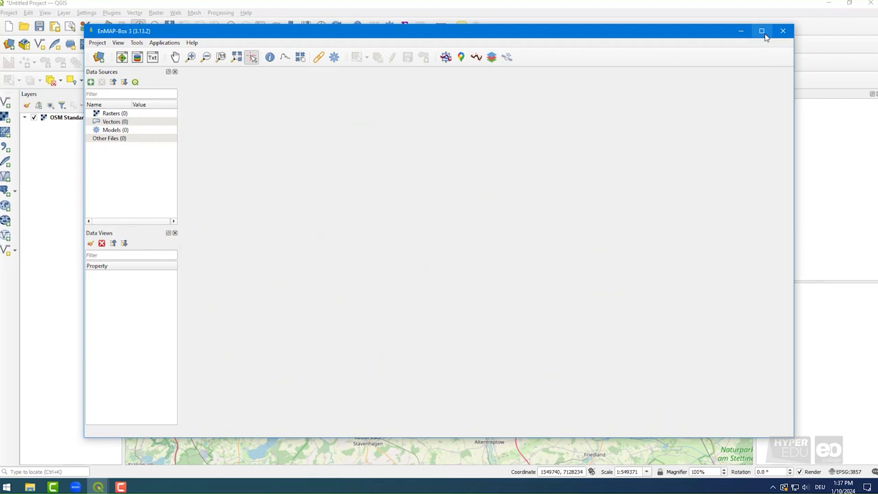
pyautogui.click(762, 31)
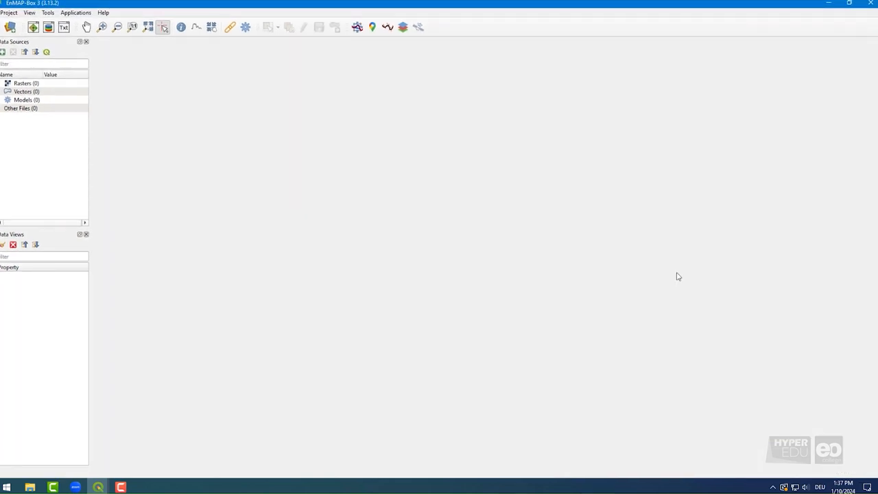
pyautogui.moveTo(647, 315)
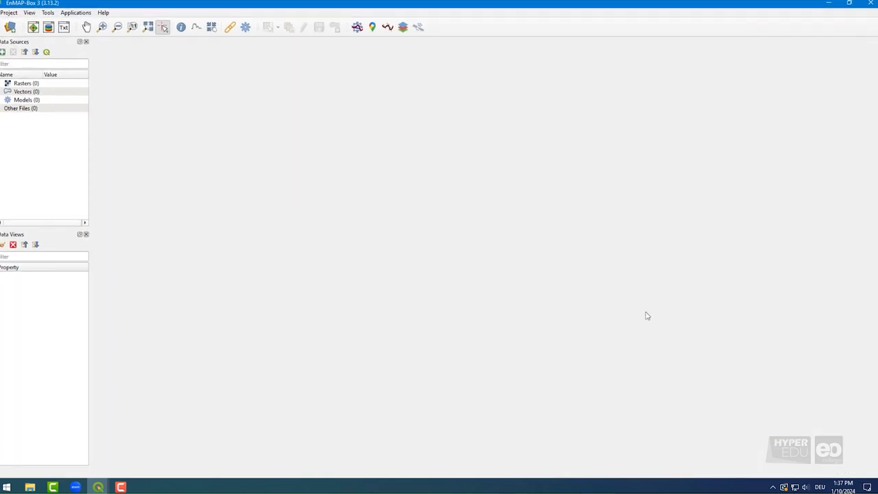
pyautogui.click(30, 487)
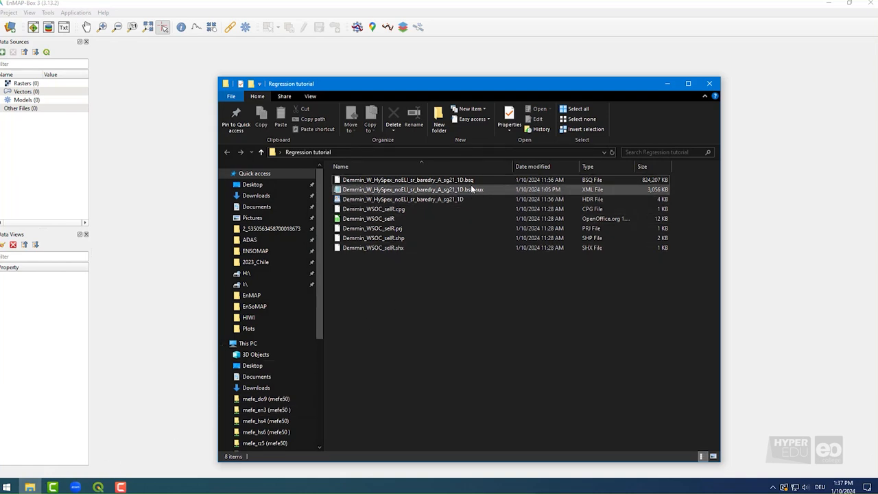
pyautogui.moveTo(473, 180)
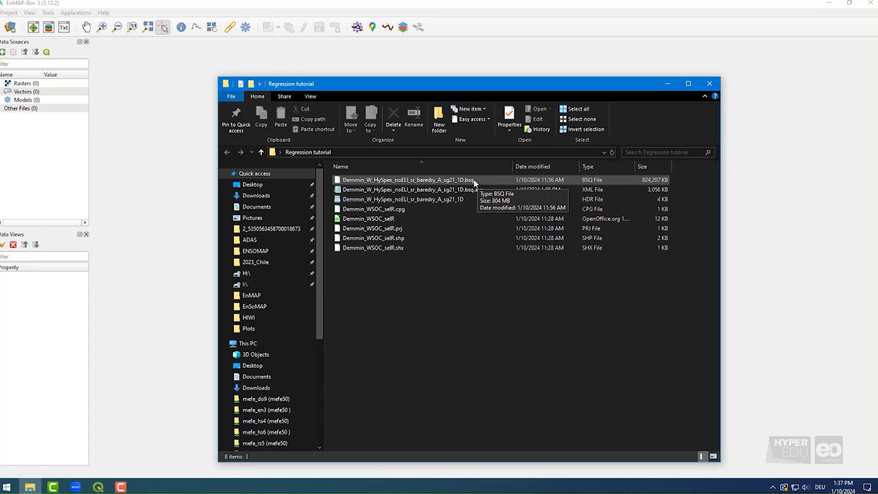
pyautogui.moveTo(374, 186)
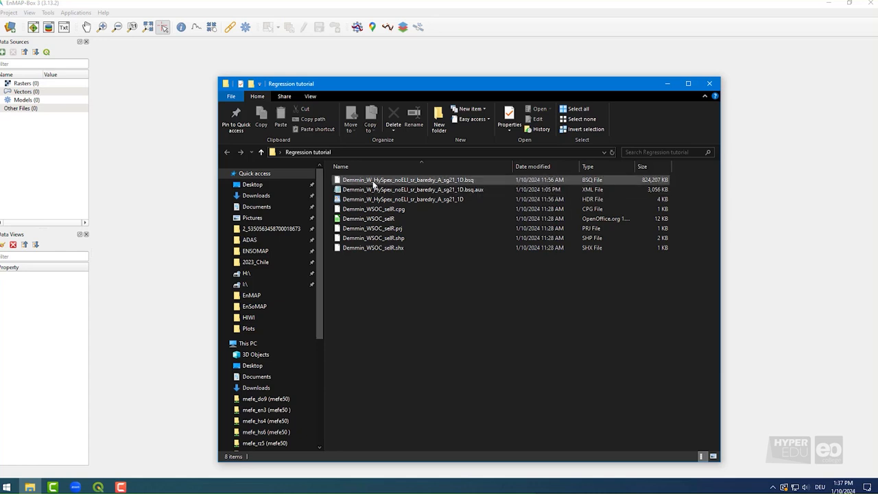
# Drag the Demmin HySpex BSQ raster into Data Sources and widen the panel to show its path.
pyautogui.moveTo(408, 179); pyautogui.dragTo(78, 167)
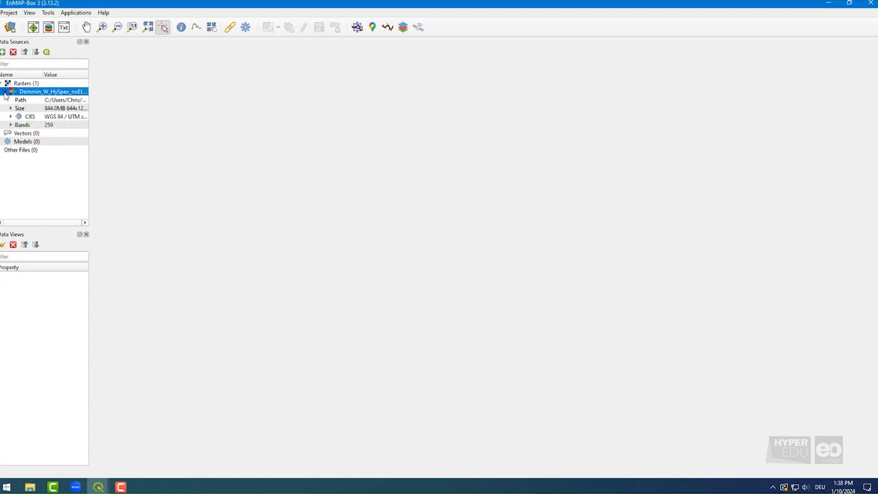
pyautogui.moveTo(88, 127)
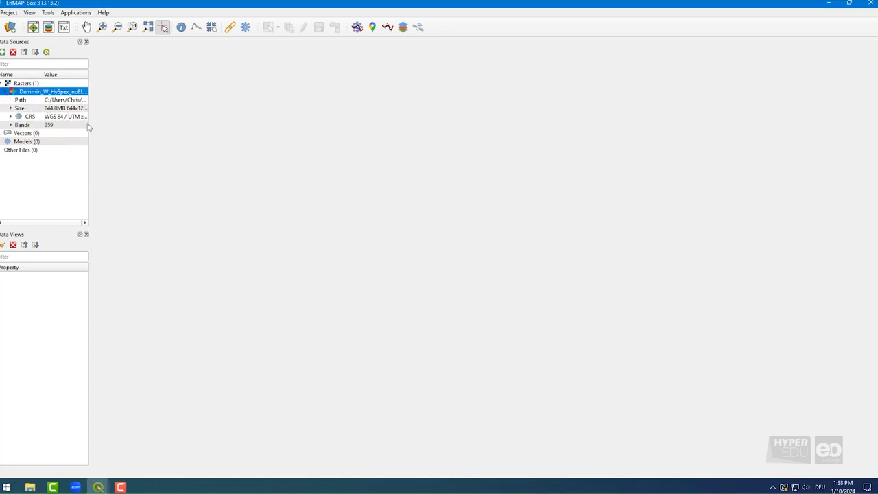
pyautogui.moveTo(88, 130); pyautogui.dragTo(104, 130)
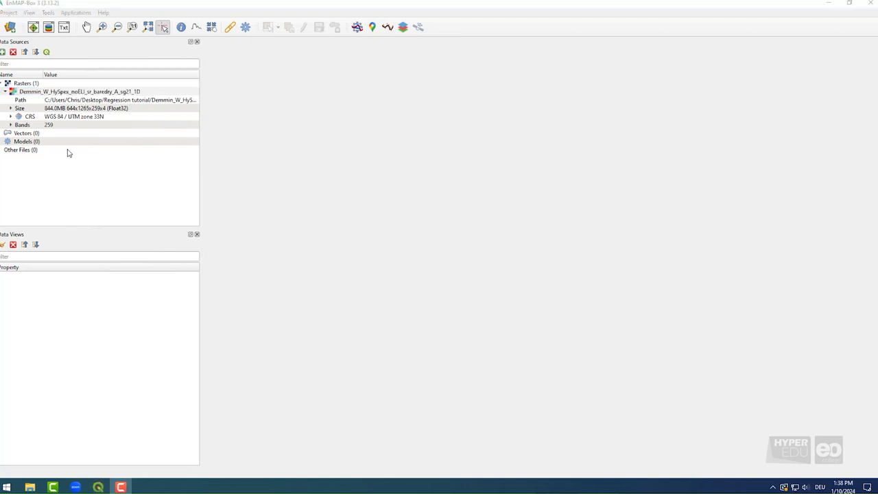
pyautogui.moveTo(74, 112)
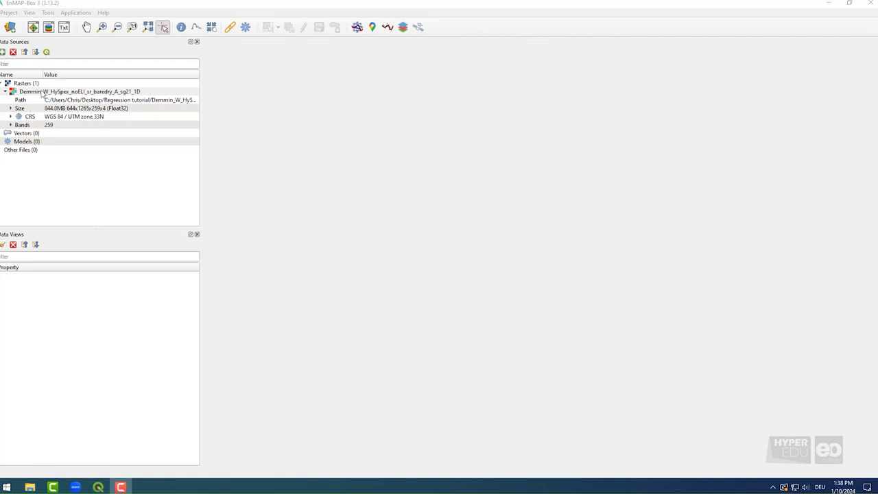
# Open the Demmin HySpex raster in a new map (Map #1) with default colors.
pyautogui.click(79, 92)
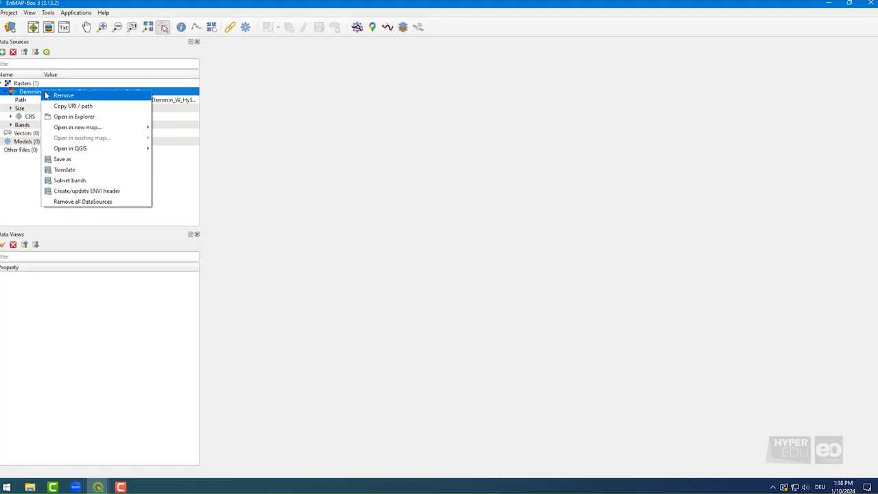
pyautogui.moveTo(78, 127)
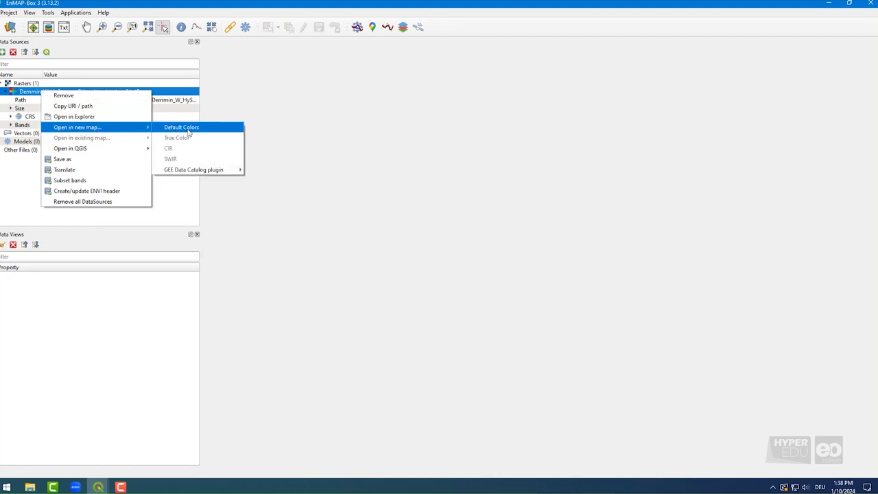
pyautogui.moveTo(192, 132)
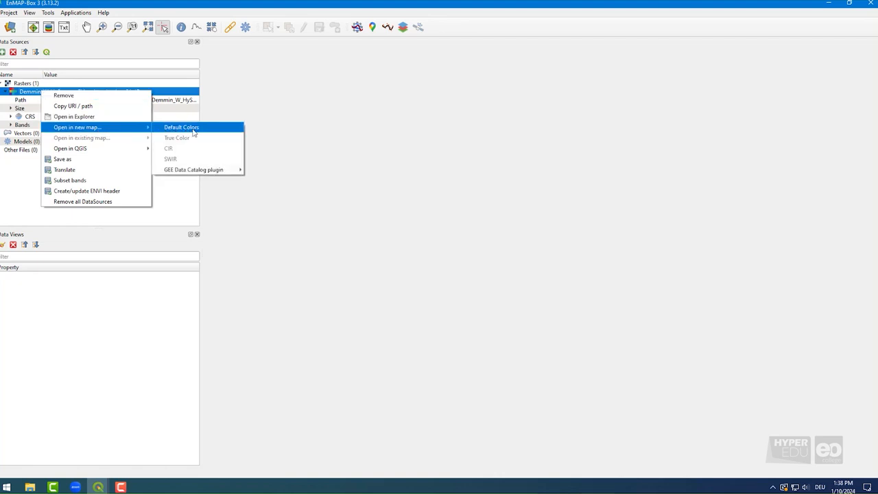
pyautogui.click(181, 127)
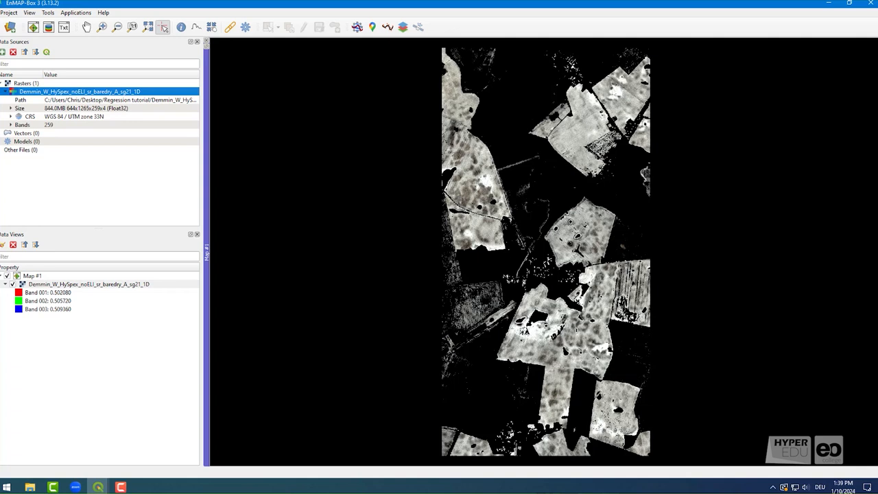
pyautogui.moveTo(259, 133)
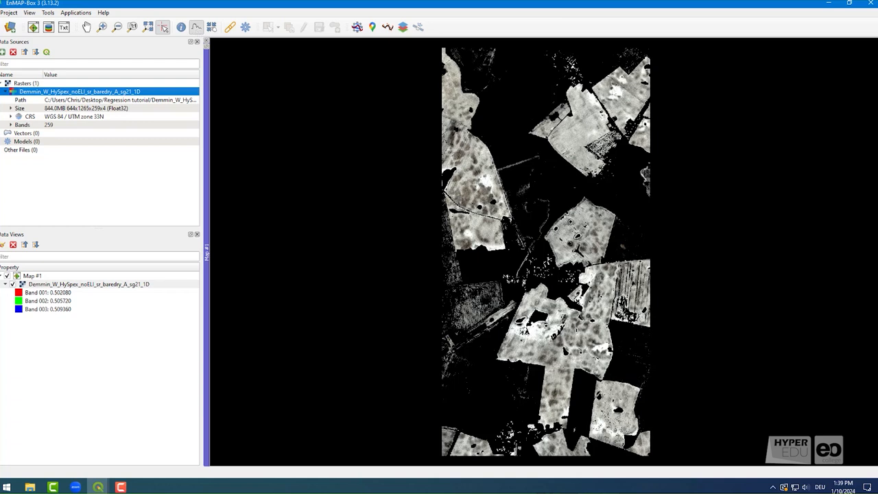
pyautogui.moveTo(488, 182)
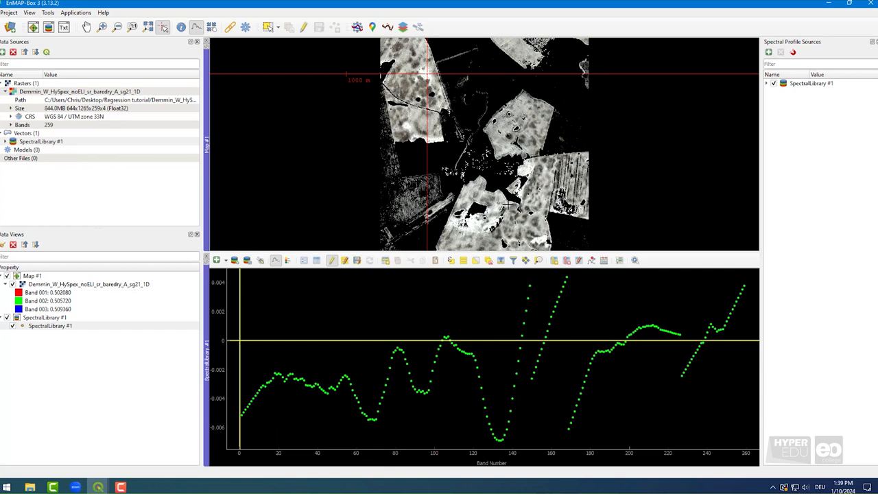
# Sample three pixels in the lower fields to plot their first-derivative spectral profiles.
pyautogui.click(509, 207)
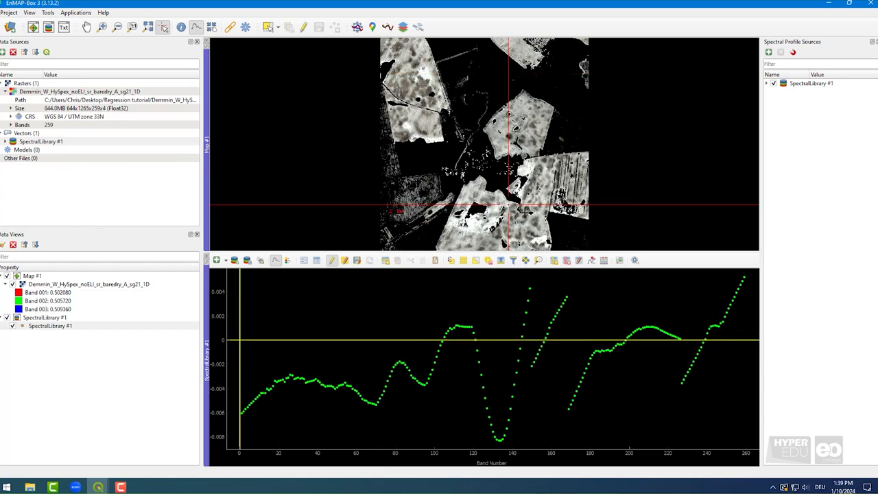
pyautogui.click(526, 219)
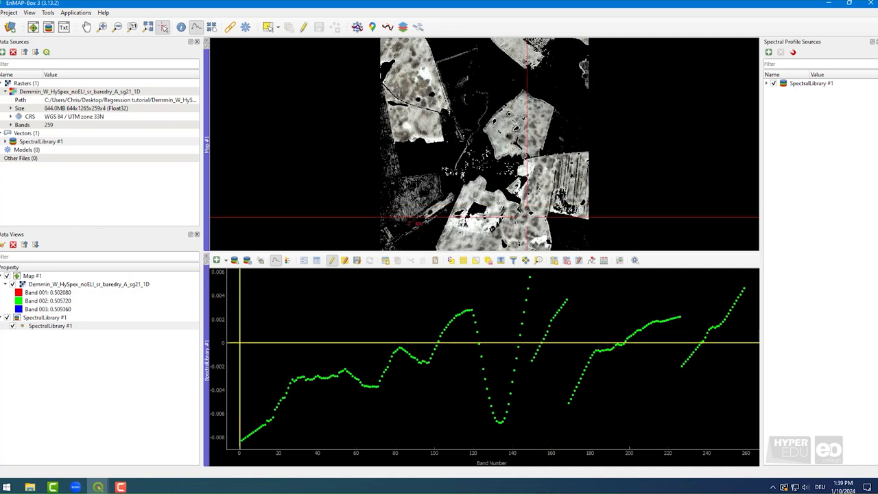
pyautogui.click(556, 188)
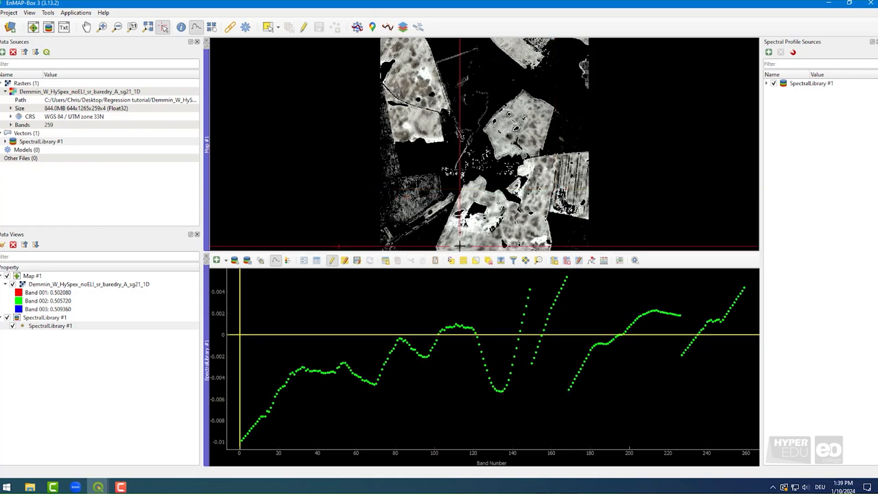
pyautogui.moveTo(521, 54)
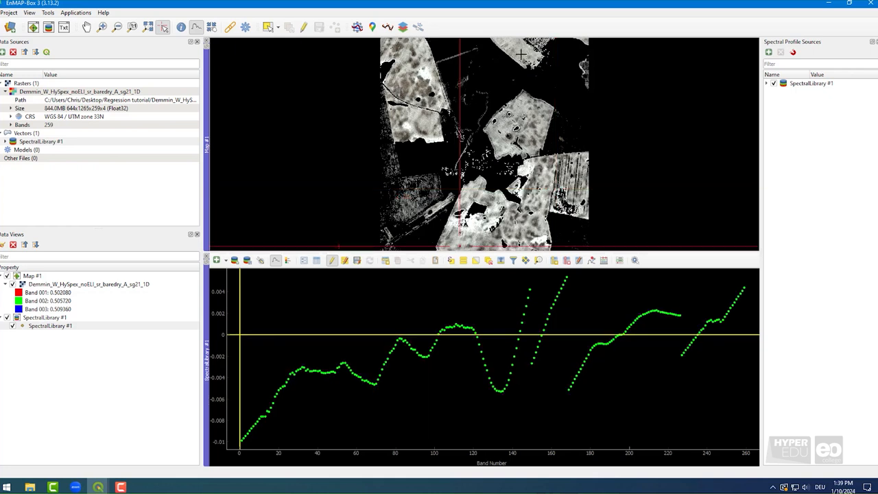